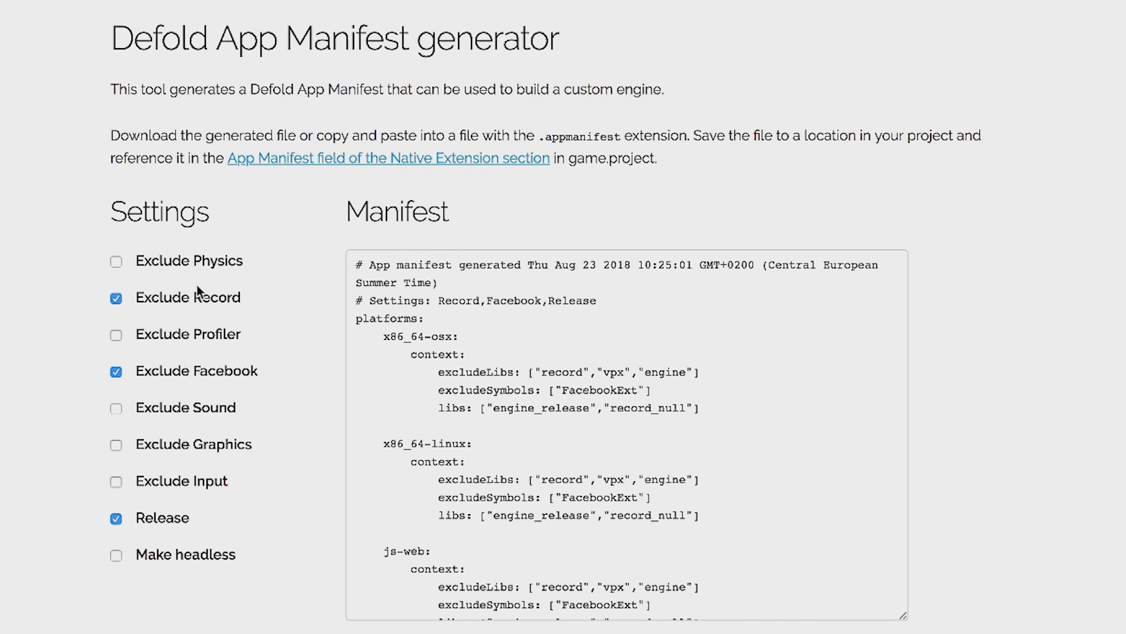
mouse_move(251, 571)
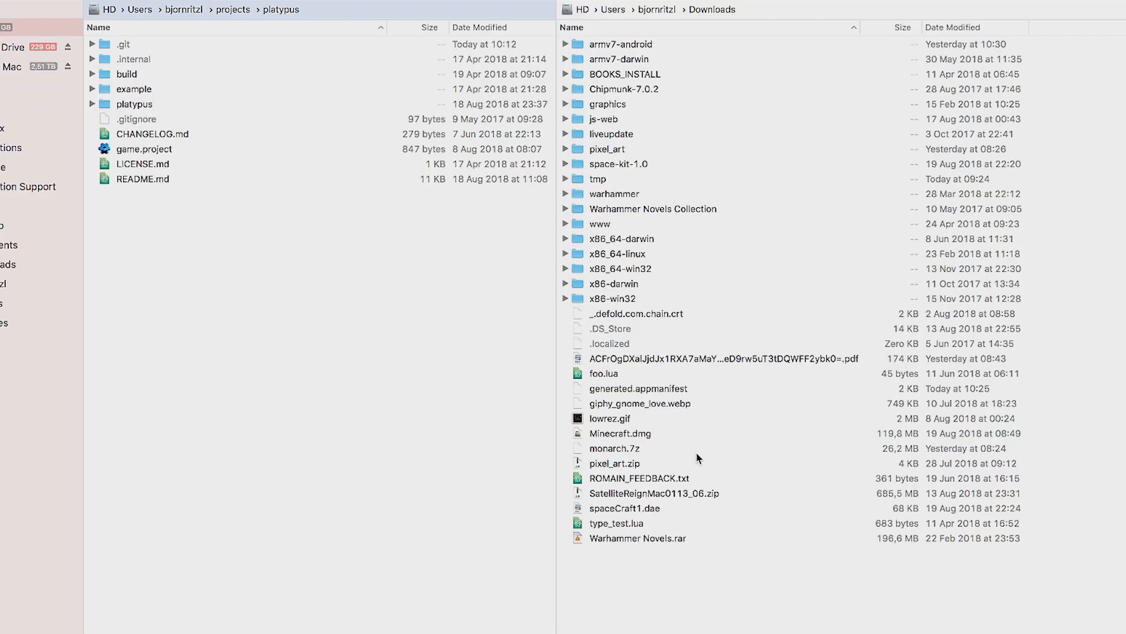
Generate the release manifest excluding Record and Facebook and download generated.appmanifest
left_click(638, 389)
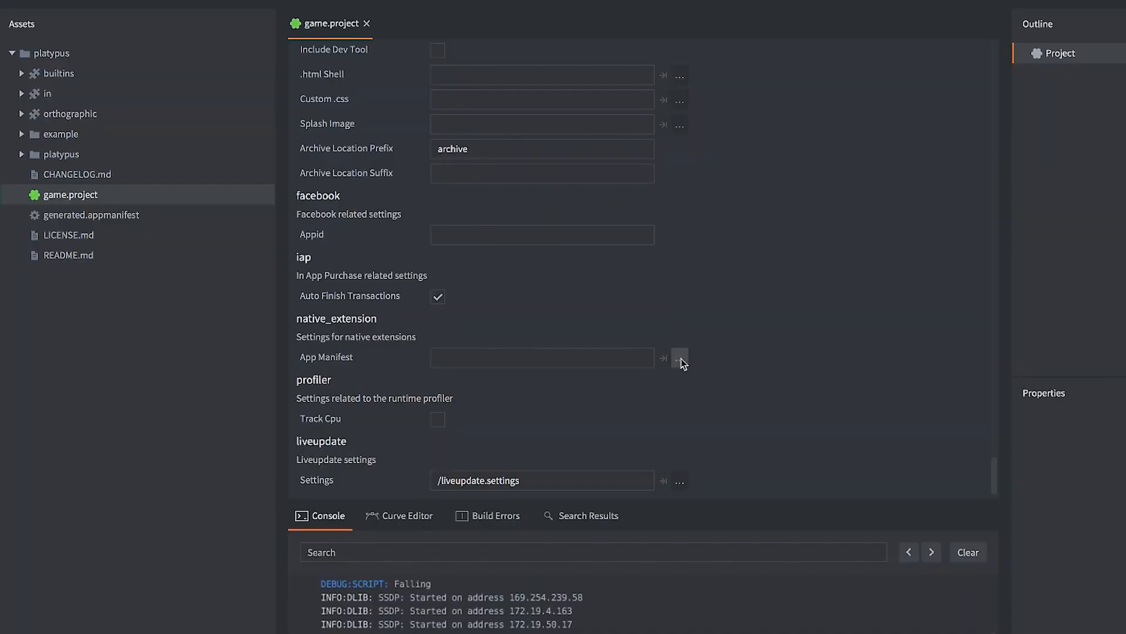
mouse_move(325, 337)
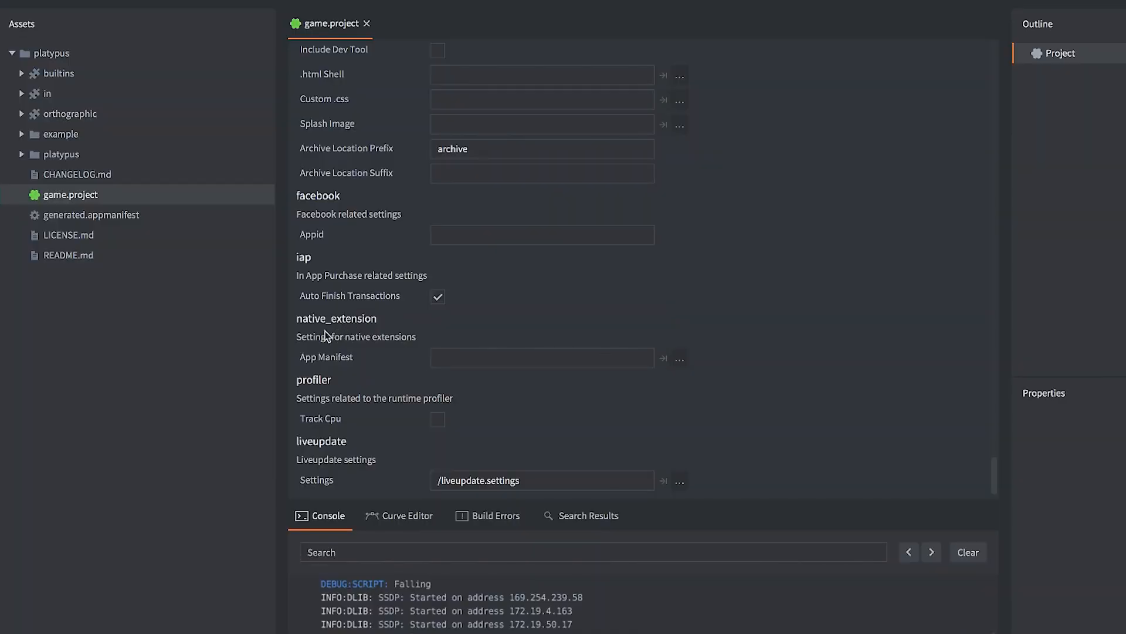
mouse_move(386, 362)
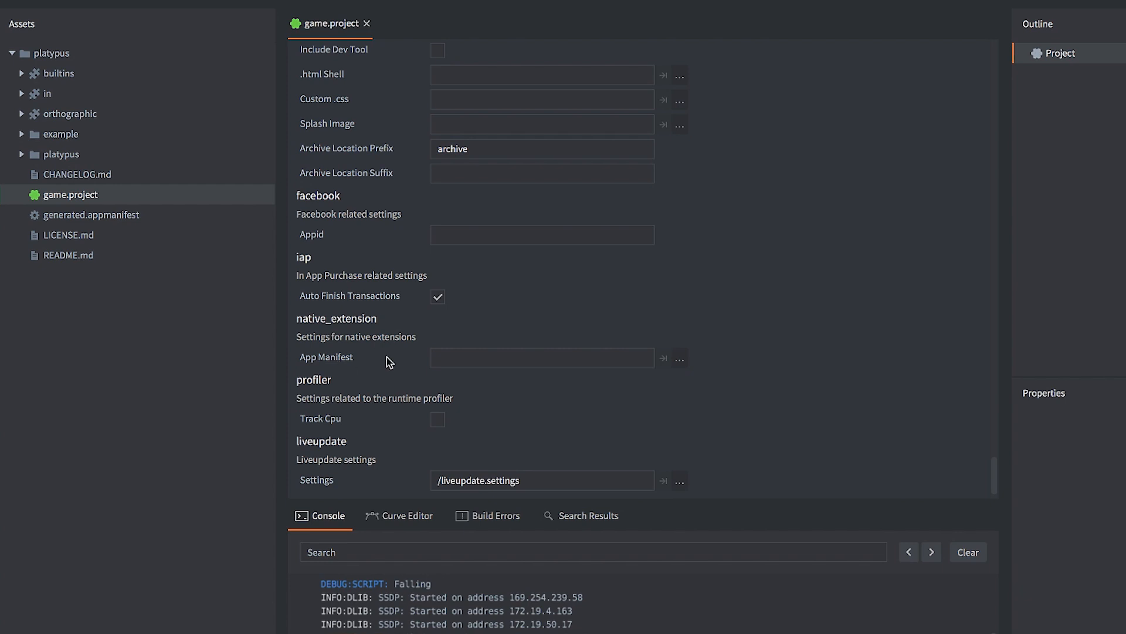
Set game.project's App Manifest to /generated.appmanifest via the resource picker
left_click(678, 357)
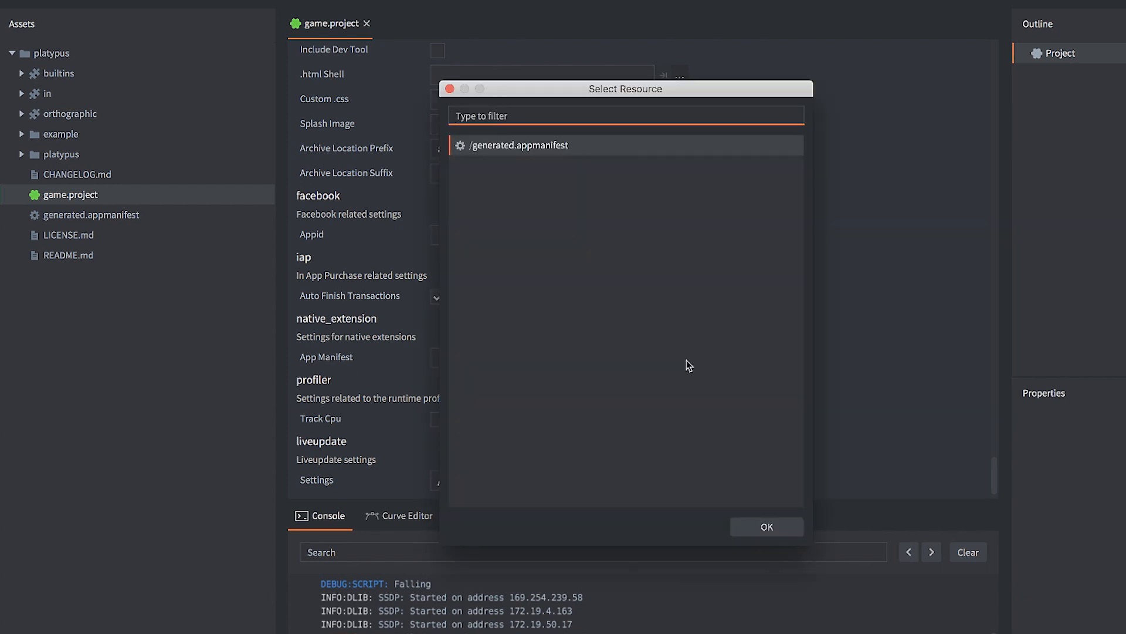
left_click(766, 526)
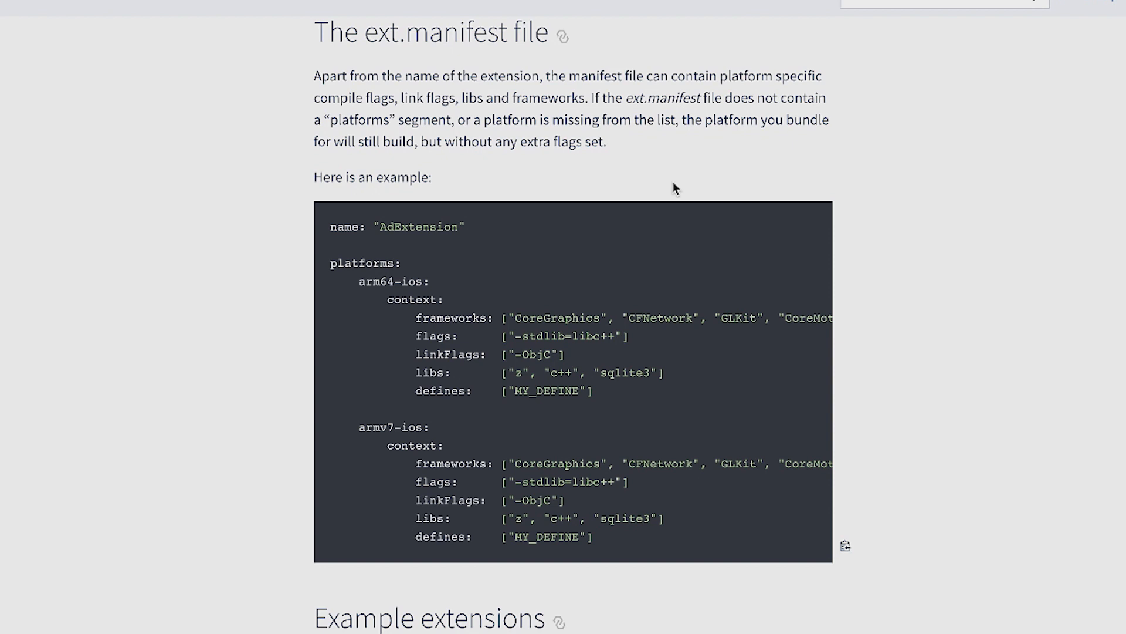
mouse_move(386, 249)
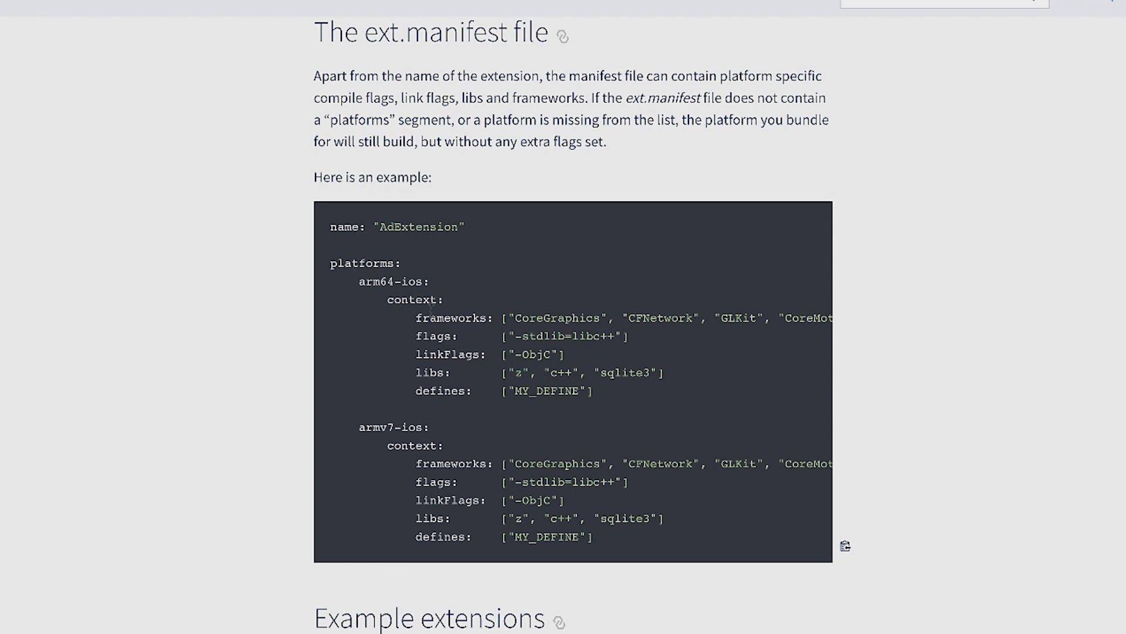
mouse_move(484, 390)
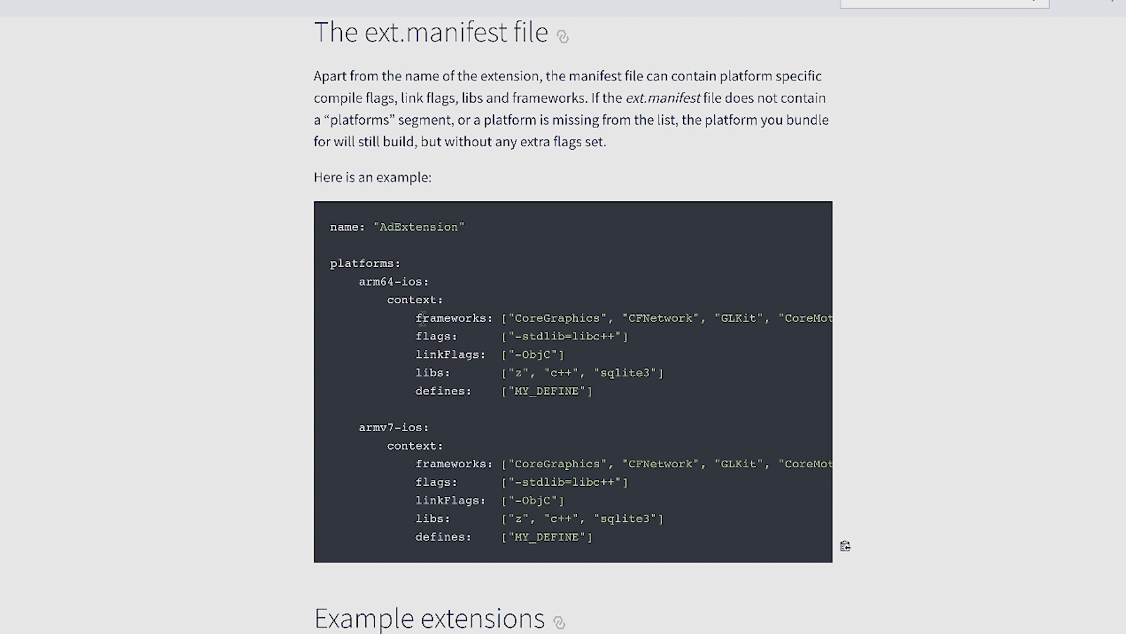
mouse_move(353, 279)
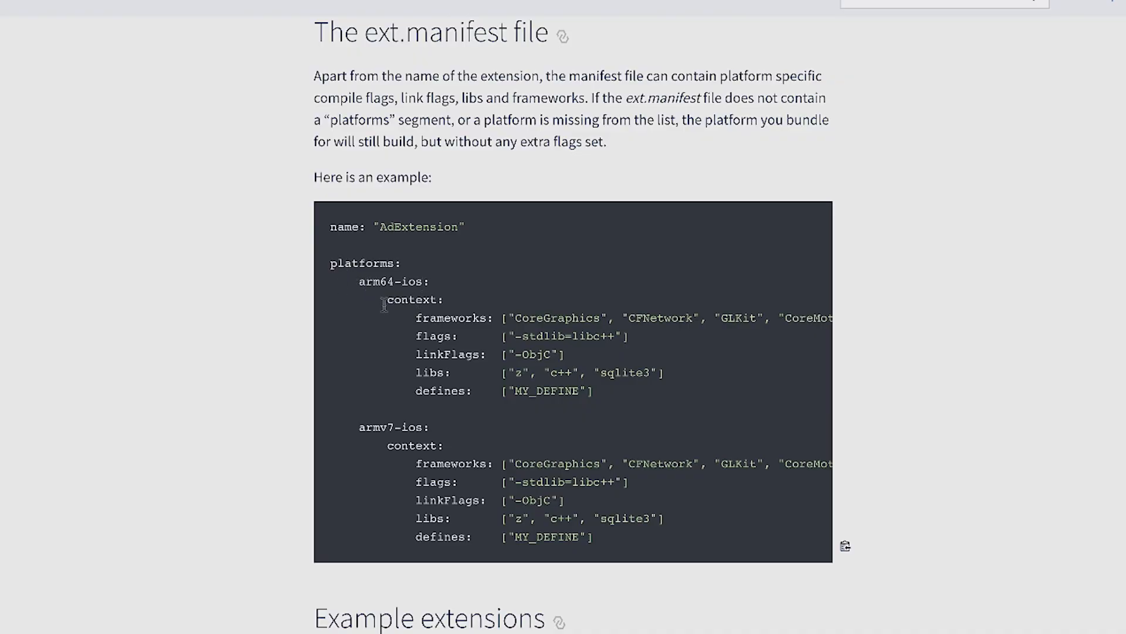
mouse_move(404, 305)
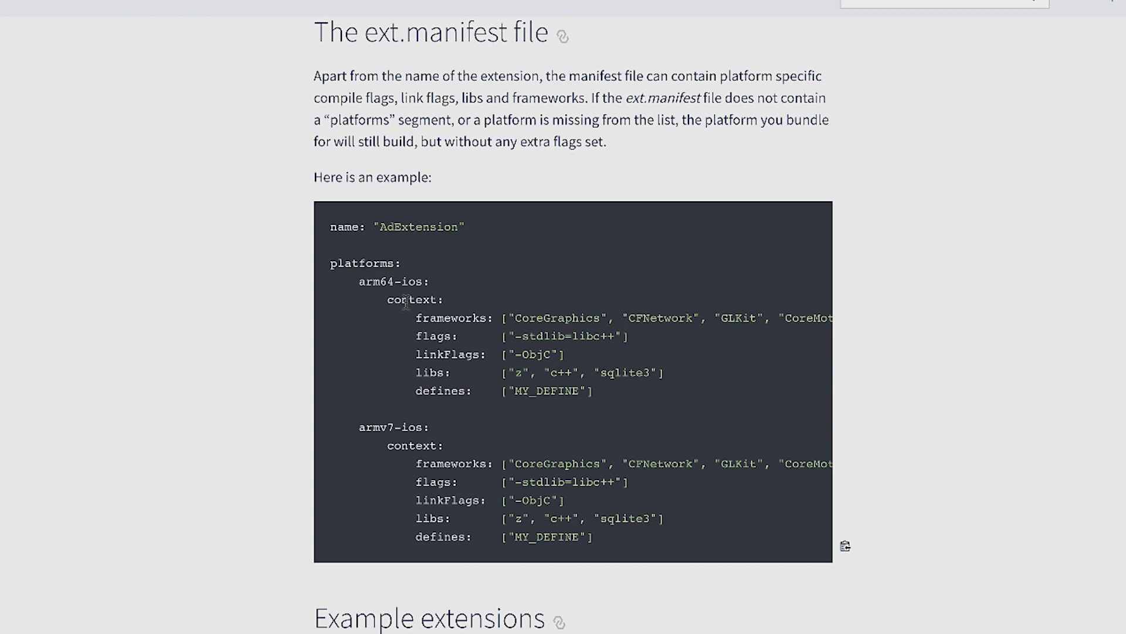
mouse_move(396, 354)
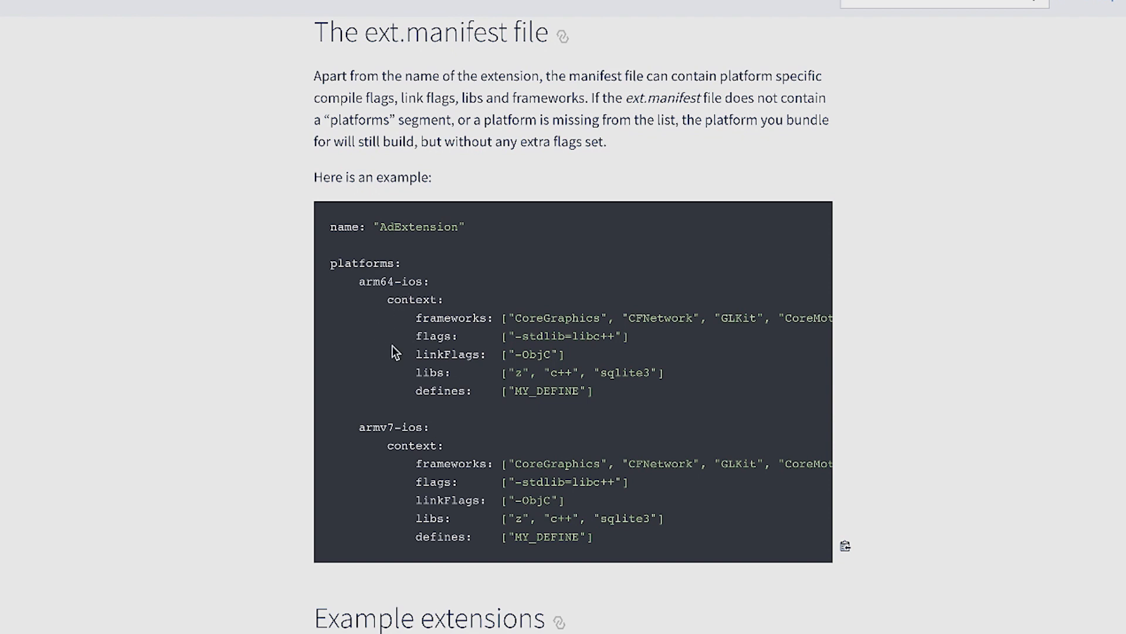